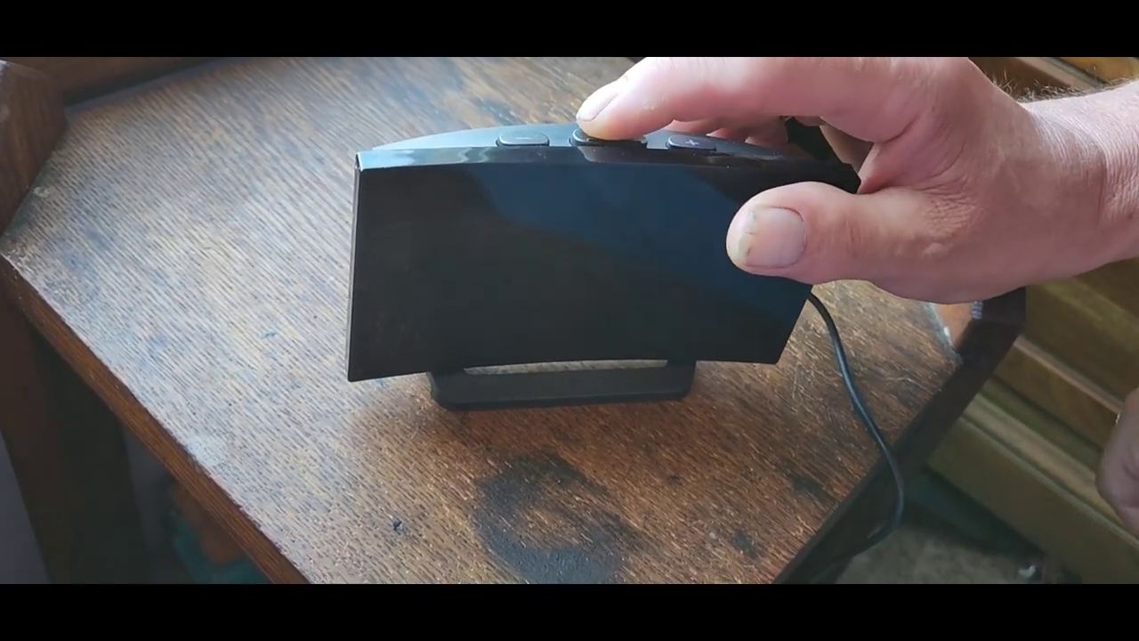
{"action": "left_click", "coordinate": [592, 138]}
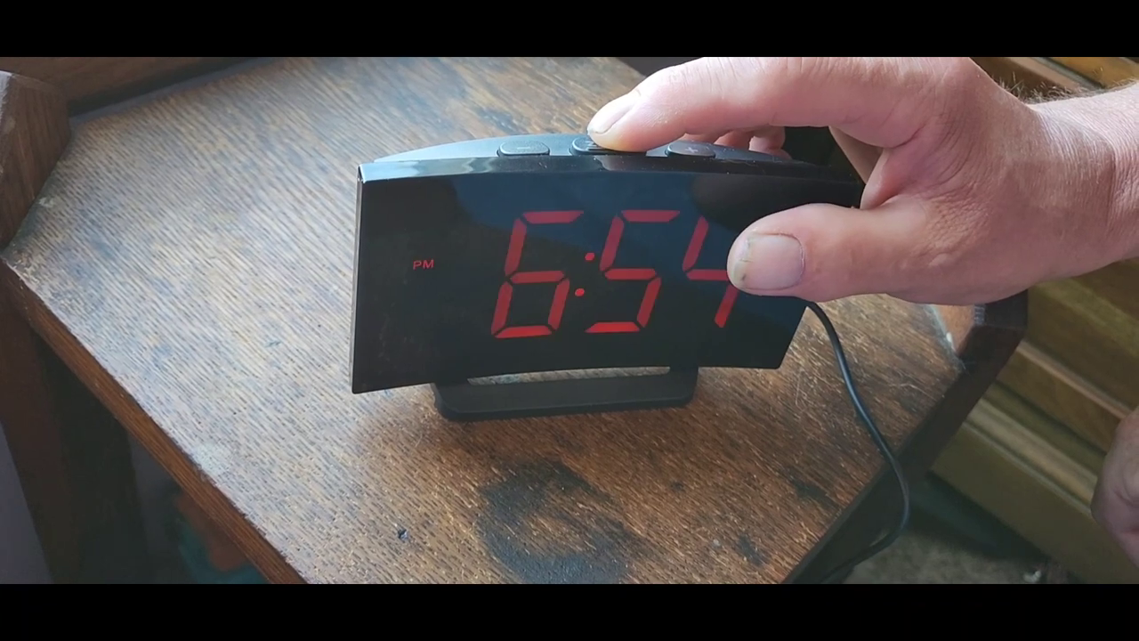